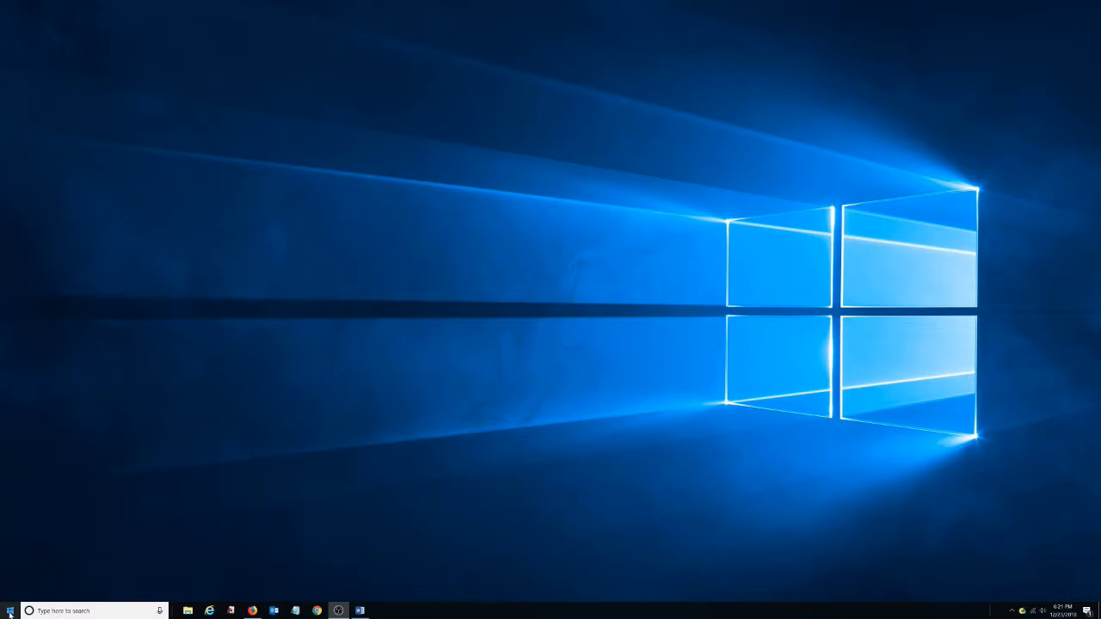
Step: From the Start menu program list, open the BreakawayOne Shortcuts folder in File Explorer
click(10, 611)
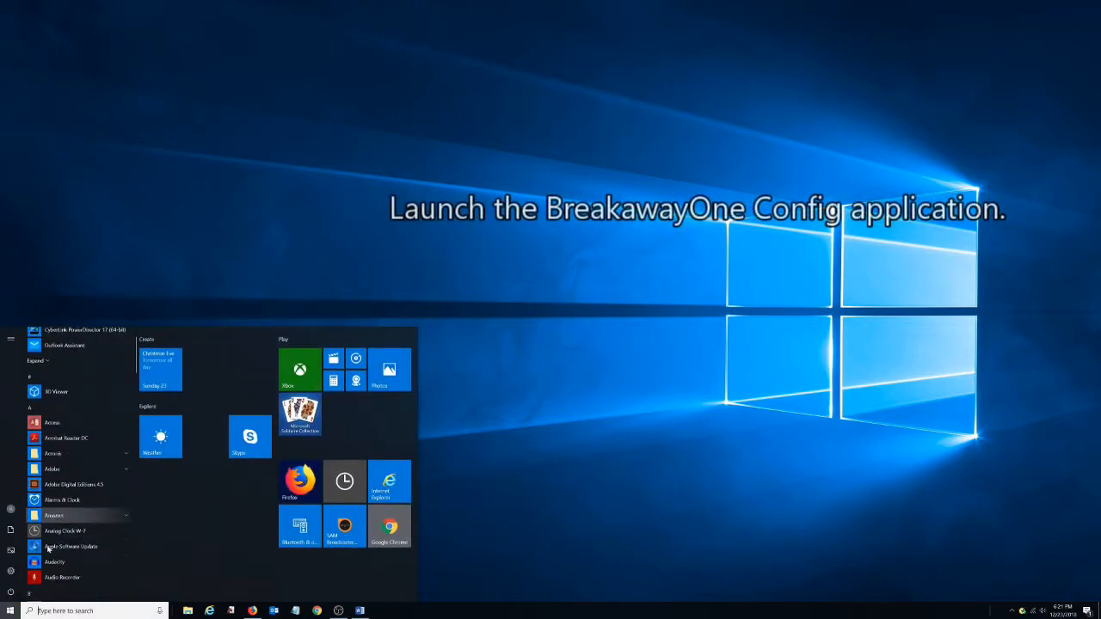
scroll(down, 3)
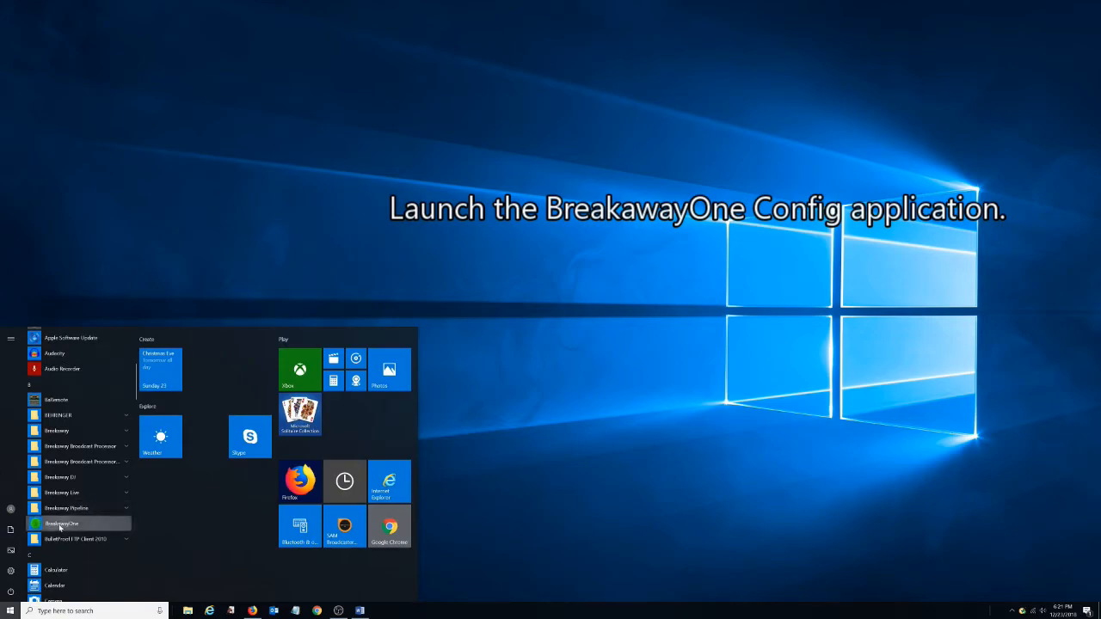
click(62, 523)
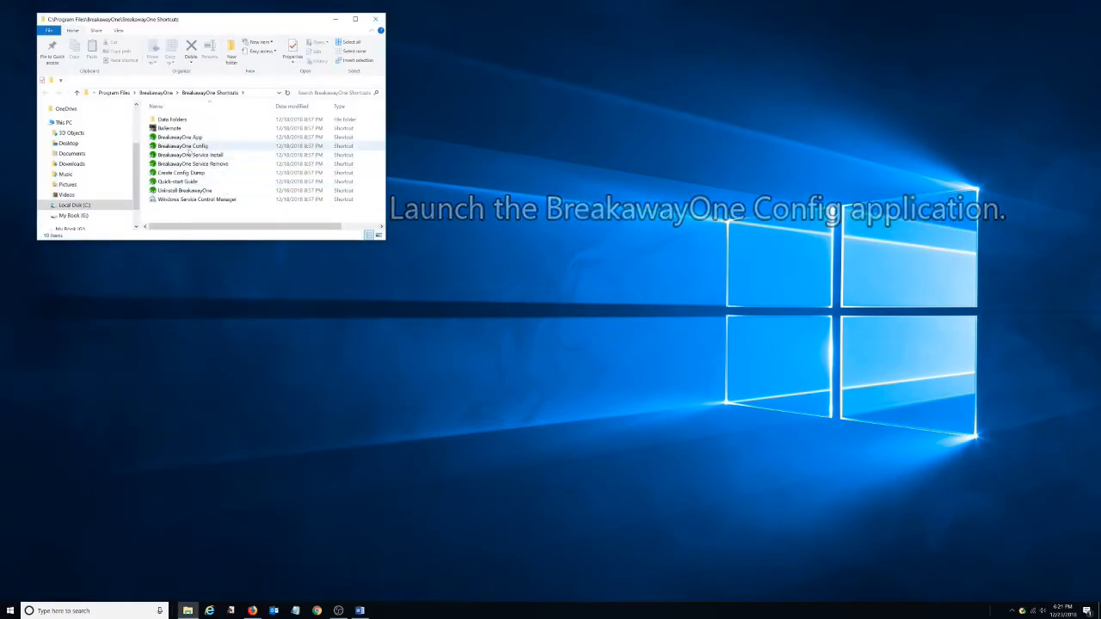
Step: Launch BreakawayOne Config and allocate 1 HD audio core under Main Configuration Audio Processing Cores
double_click(181, 146)
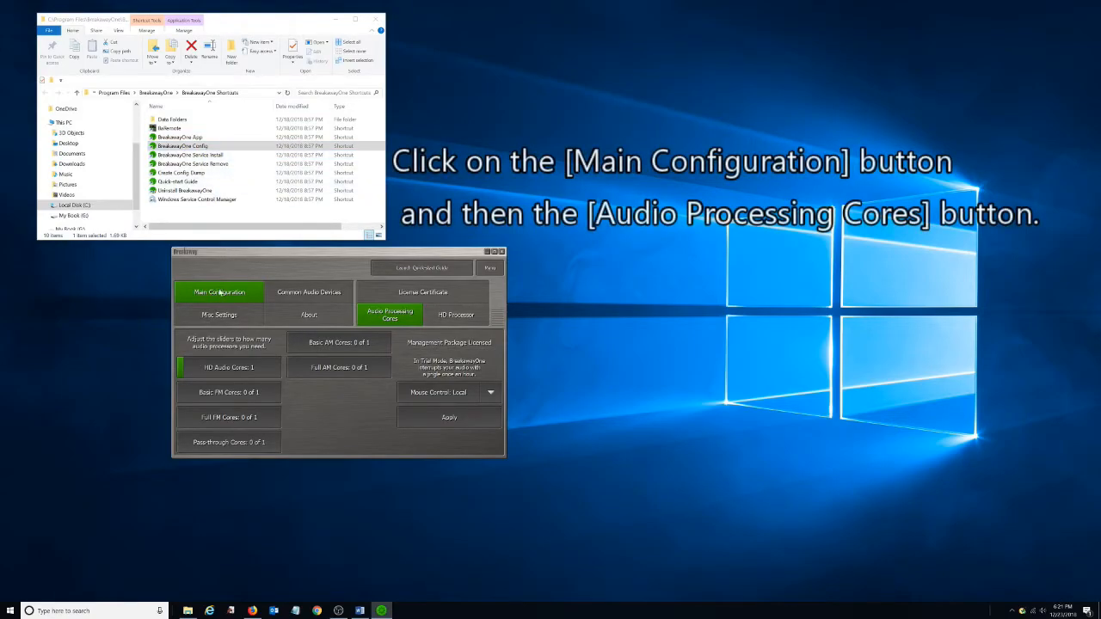
click(389, 314)
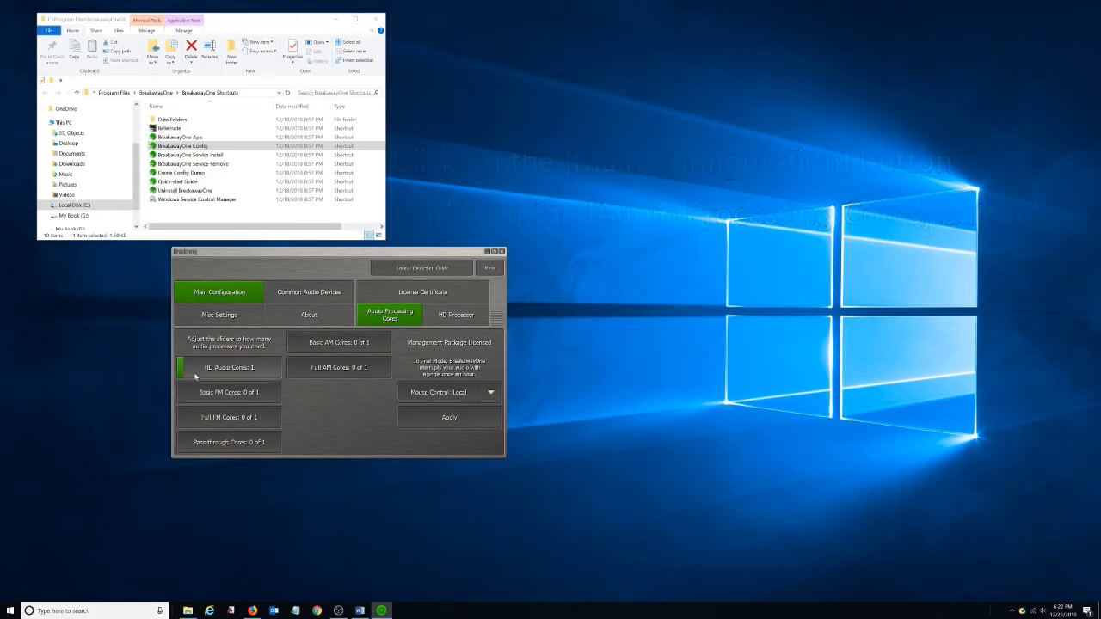
drag(198, 367, 181, 368)
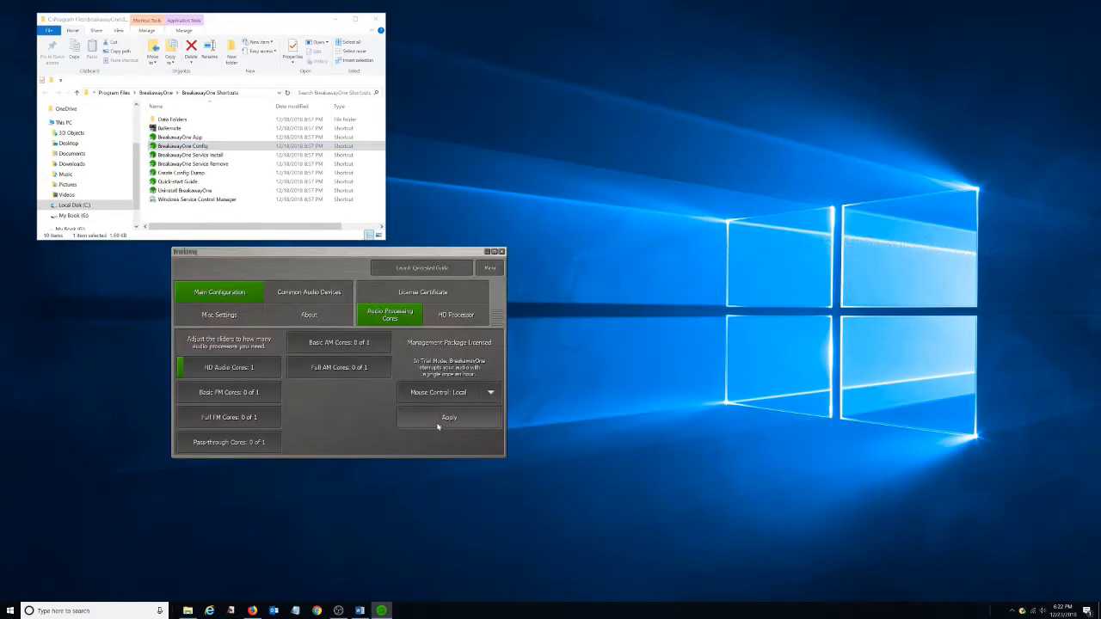
Step: Set the HD Processor input device to Breakaway Pipeline 2 and auto-configure its block size to 384
click(455, 315)
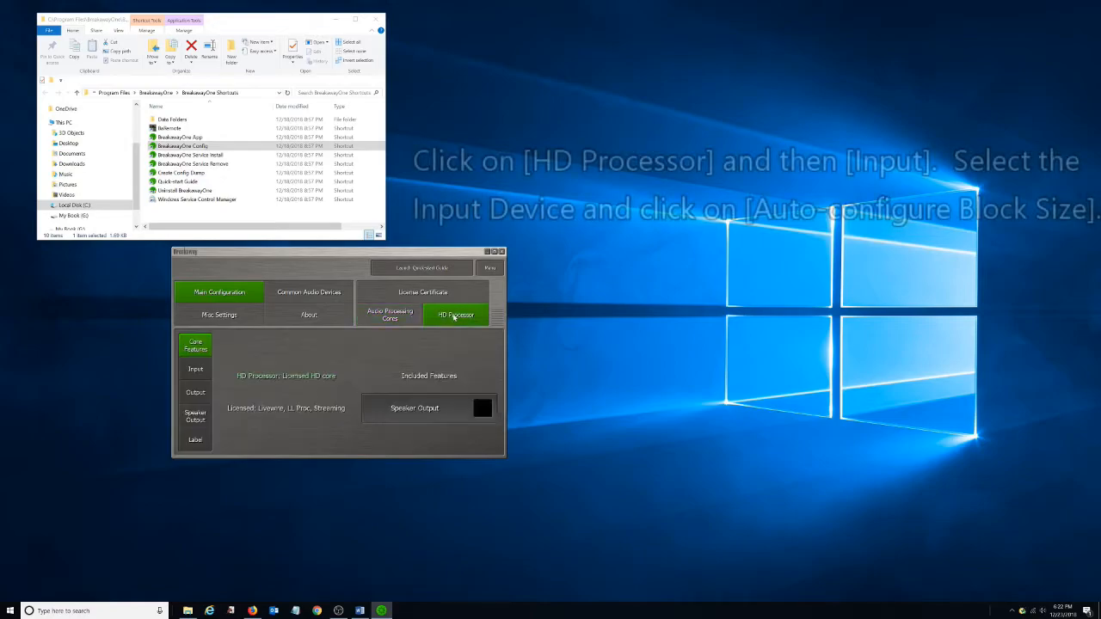
click(195, 369)
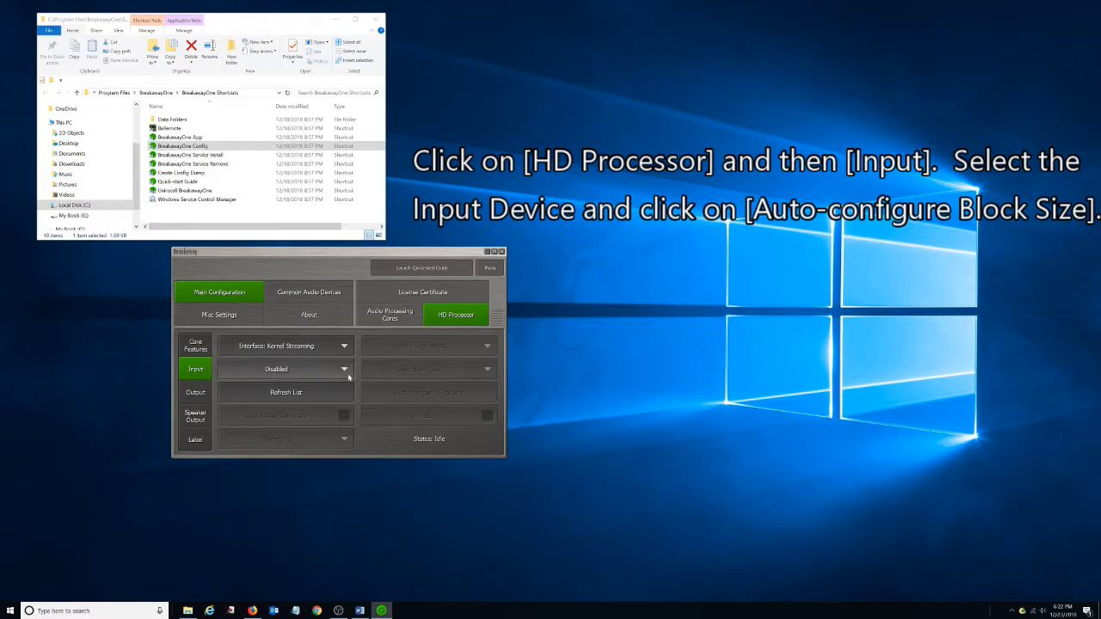
click(344, 369)
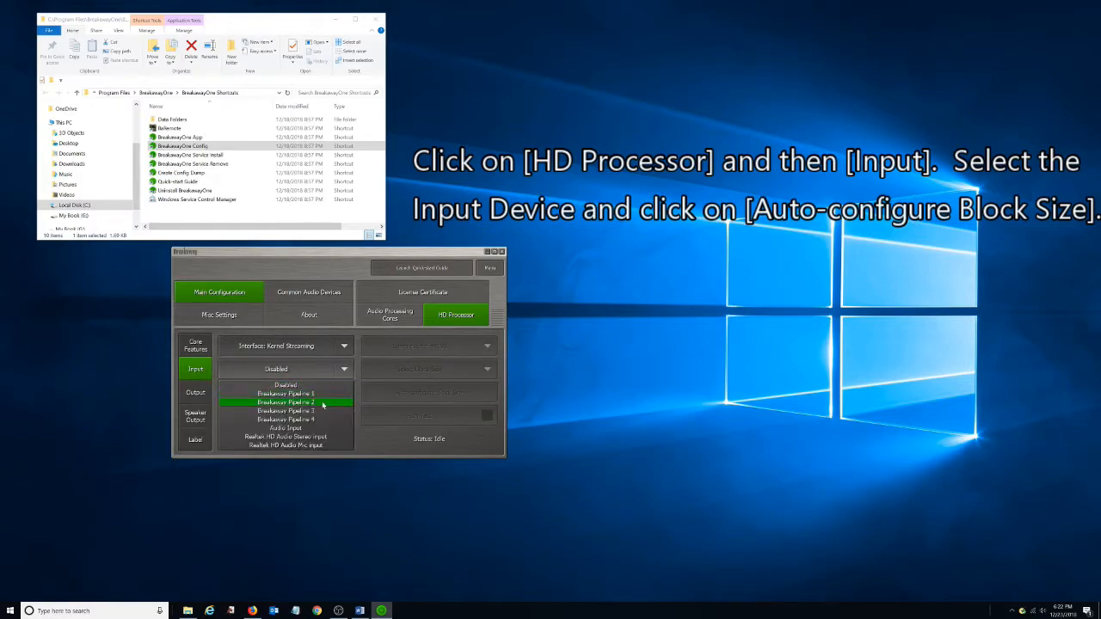
click(285, 403)
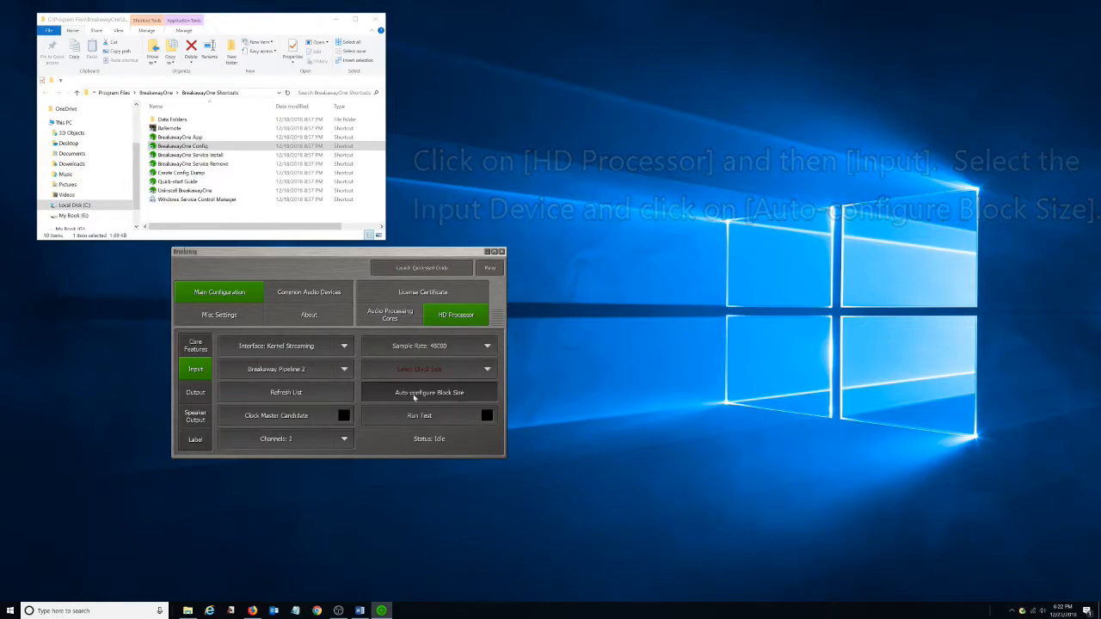
click(429, 392)
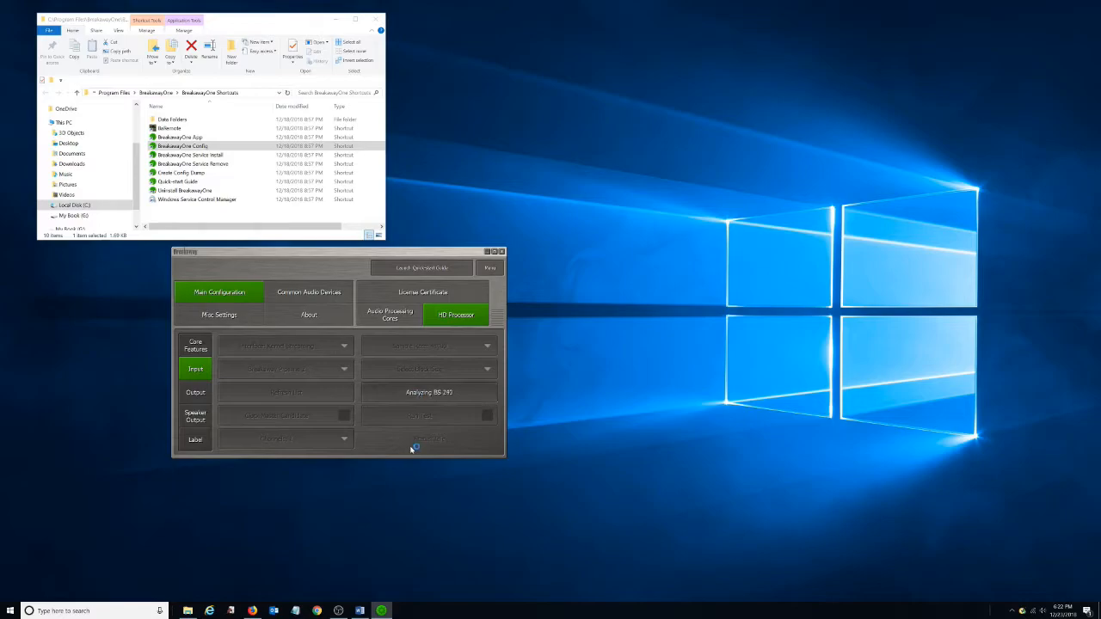
mouse_move(412, 446)
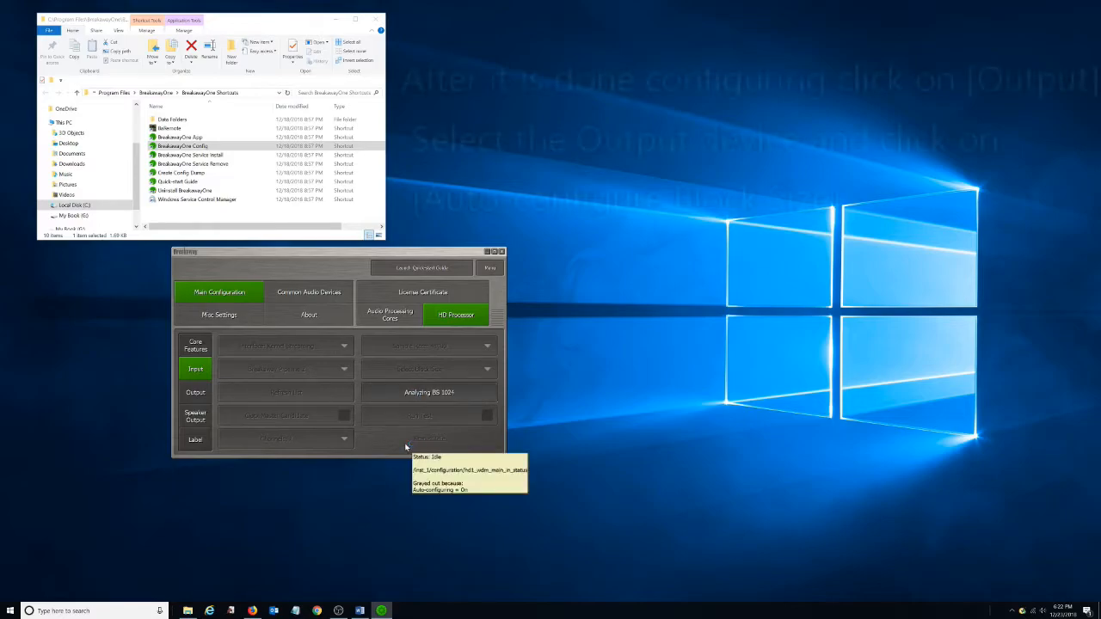
click(195, 392)
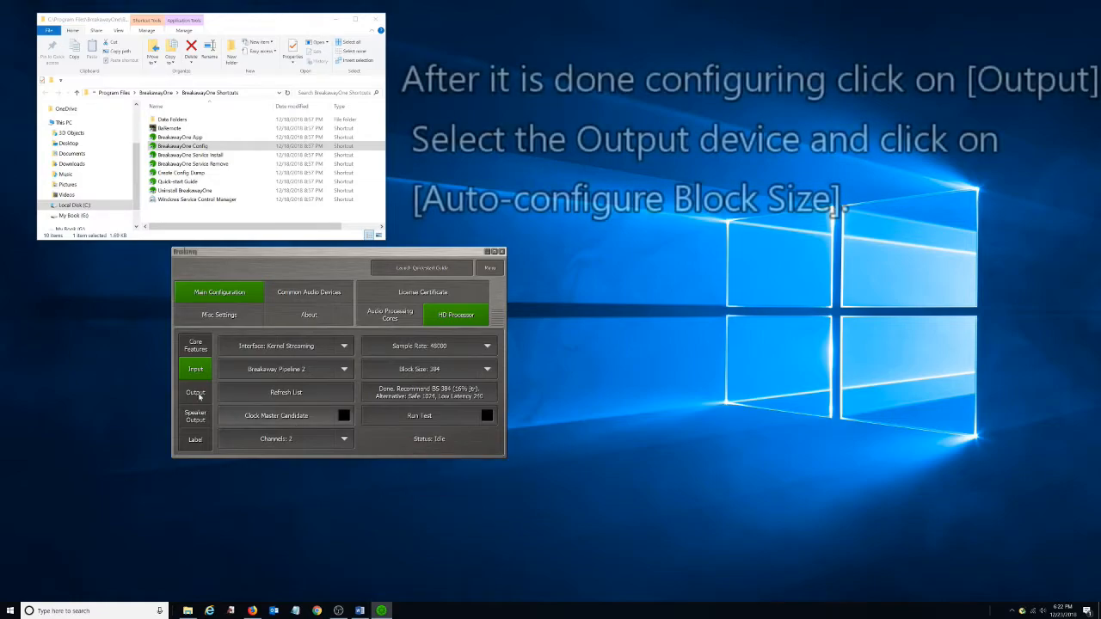
Step: Set the HD Processor output device to Breakaway Pipeline 3 and auto-configure its block size to 441
click(195, 393)
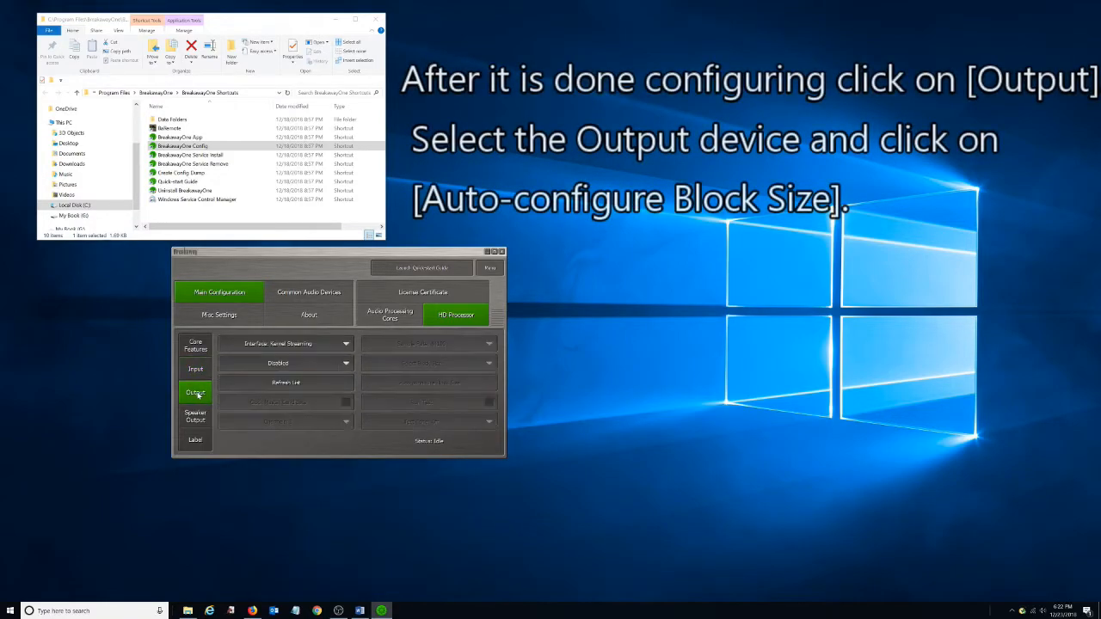
click(346, 363)
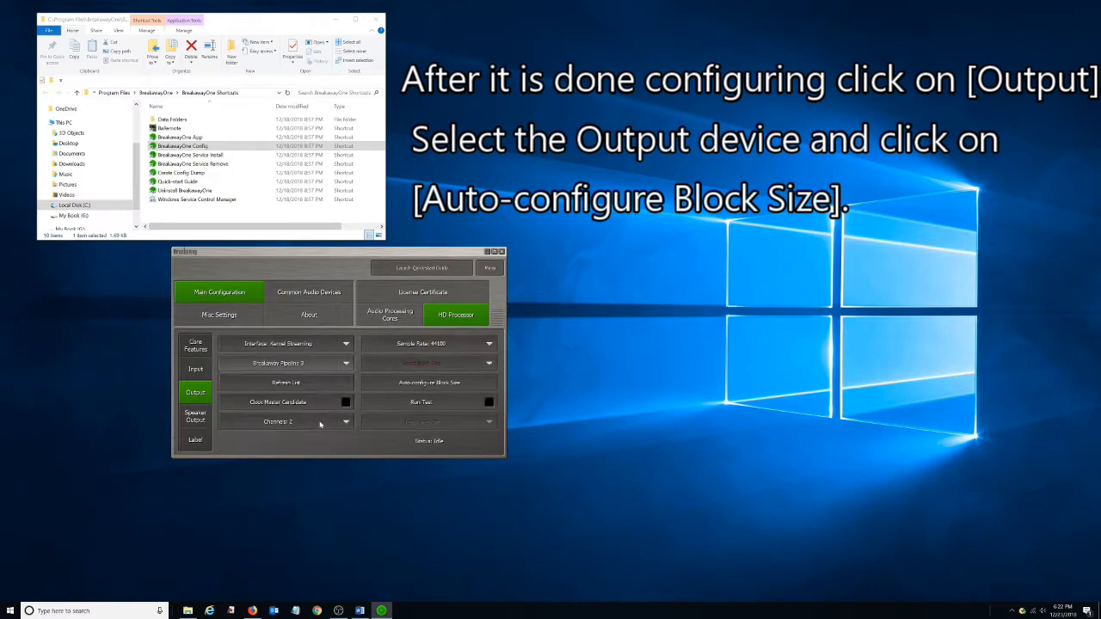
mouse_move(427, 383)
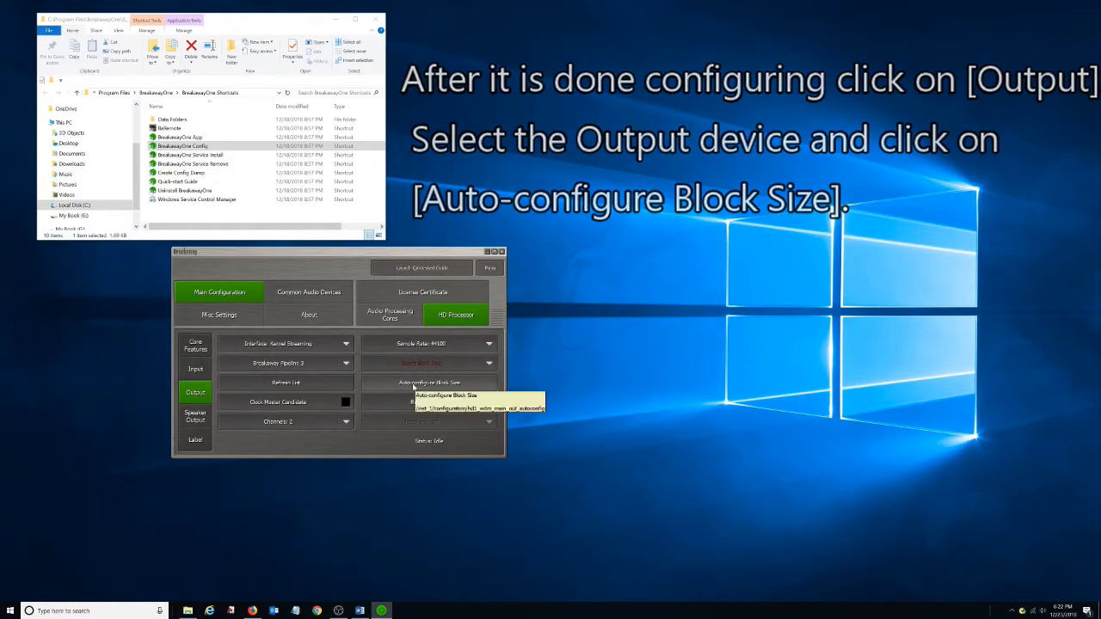
click(428, 382)
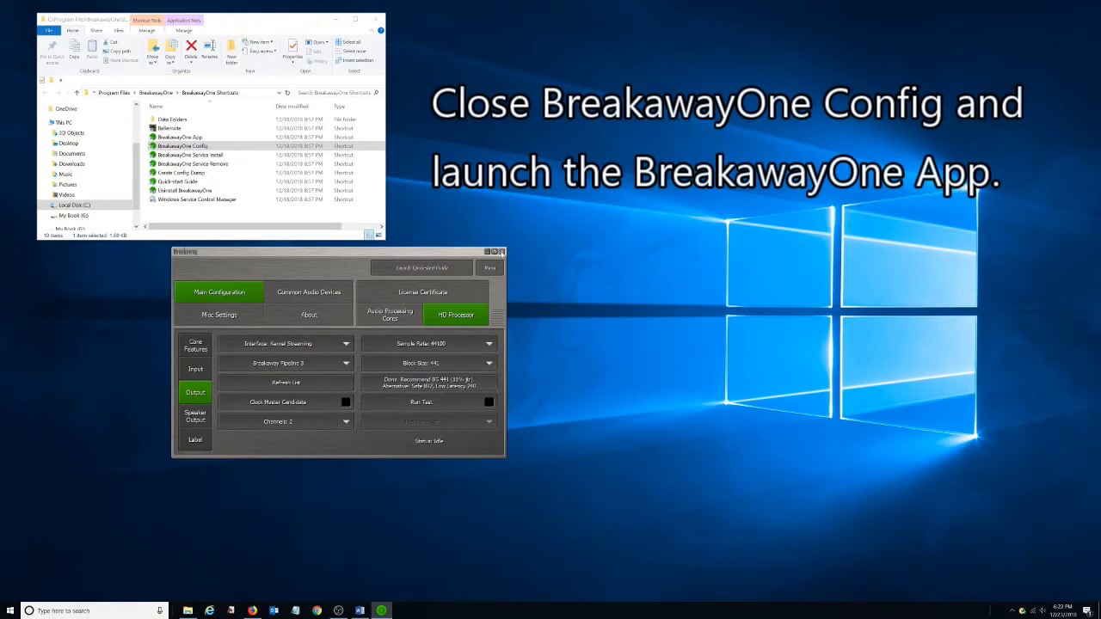
Step: Close BreakawayOne Config and launch the BreakawayOne App from the shortcuts folder
click(501, 251)
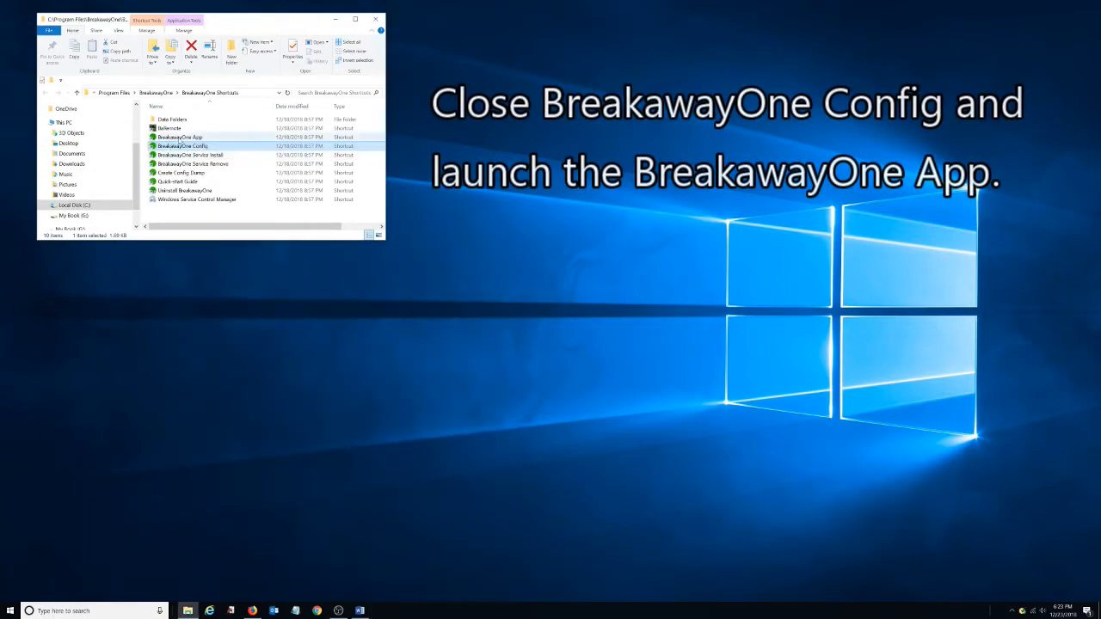
double_click(179, 137)
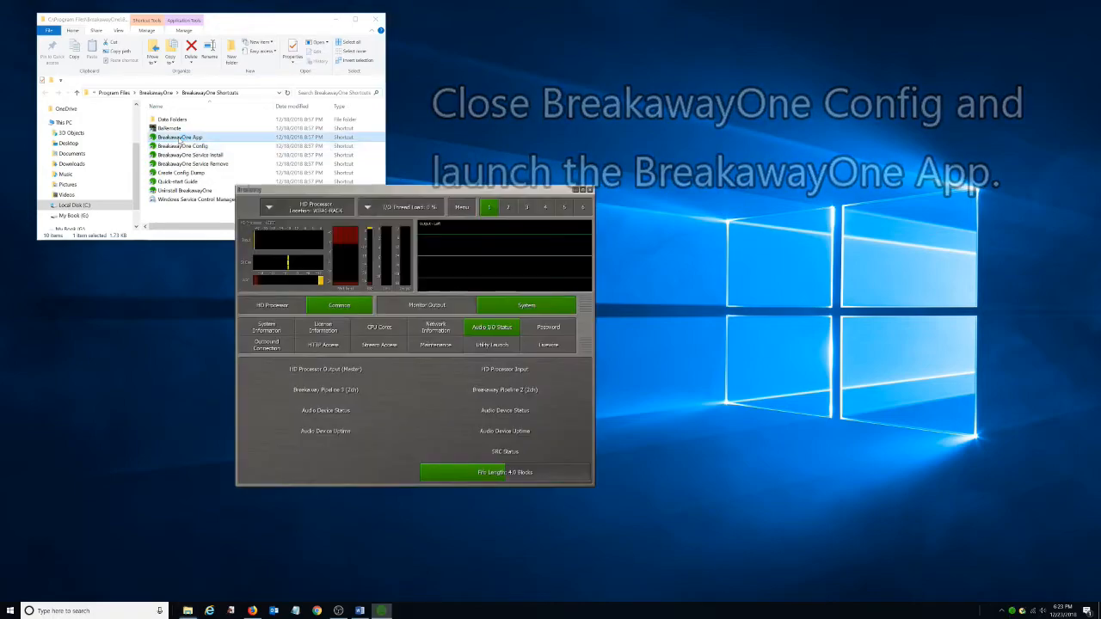